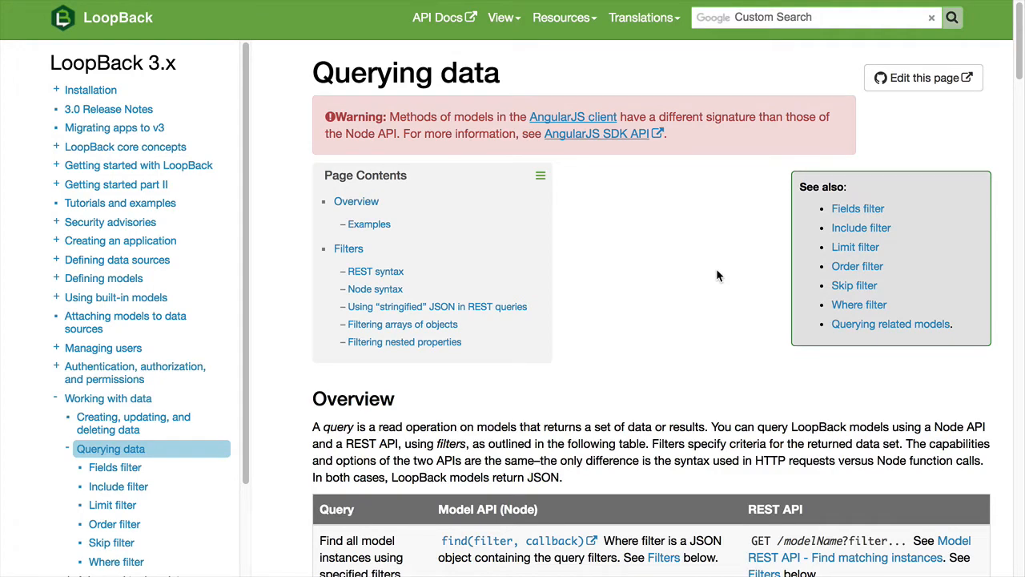
# - Scroll the Querying data docs and open the Fields filter page from the sidebar
pyautogui.scroll(-3)
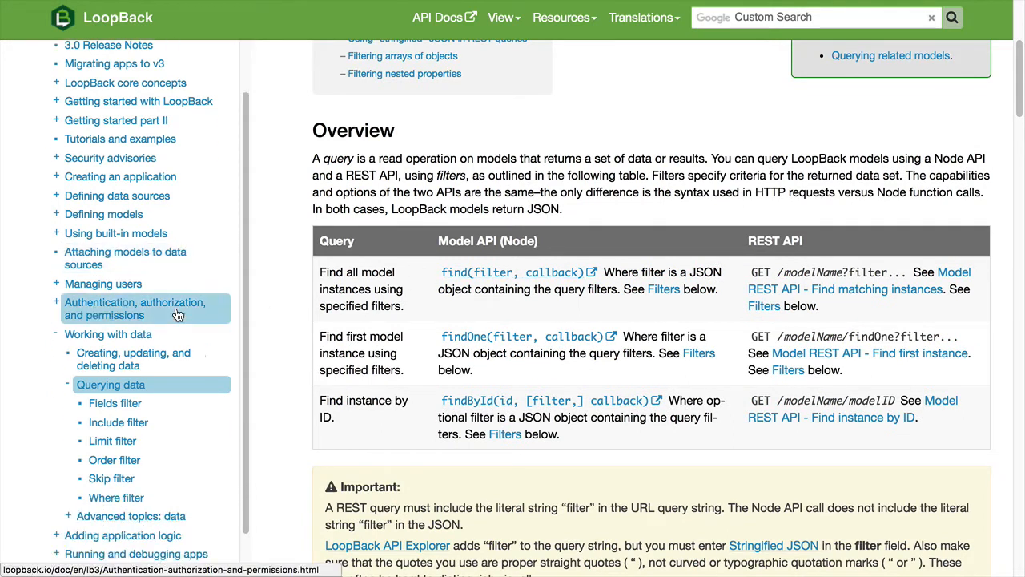
pyautogui.click(115, 399)
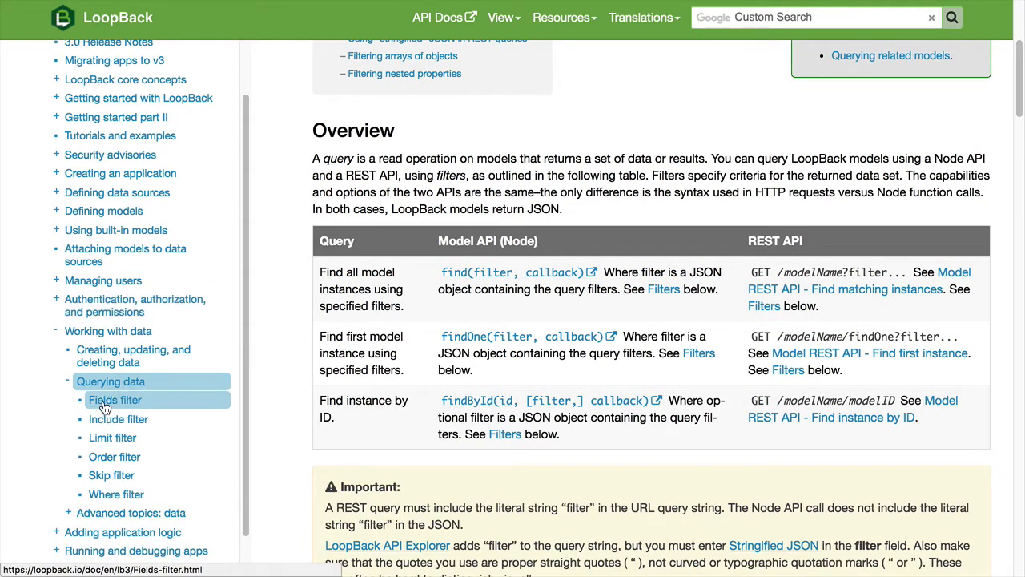
pyautogui.click(114, 400)
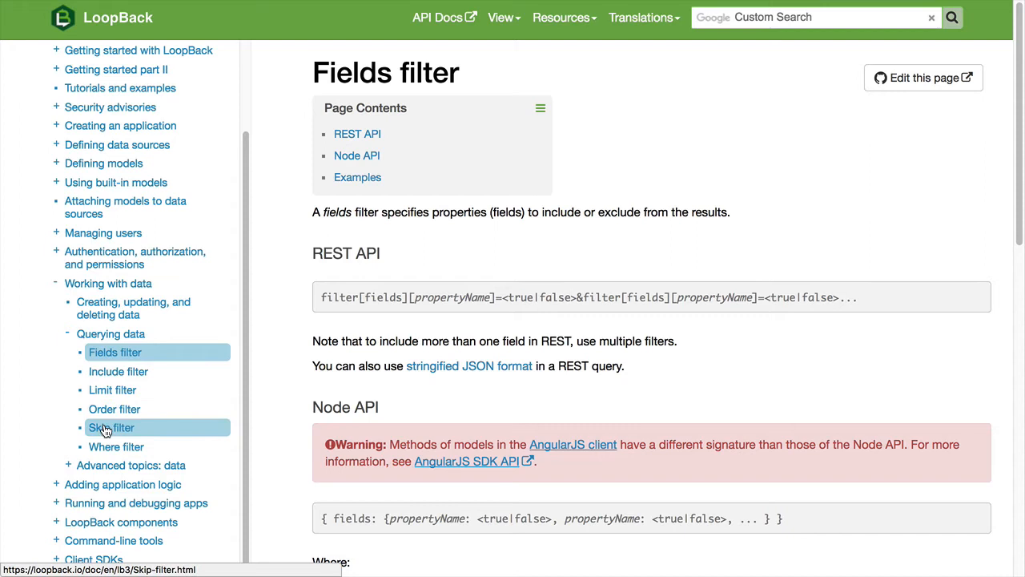
pyautogui.moveTo(116, 447)
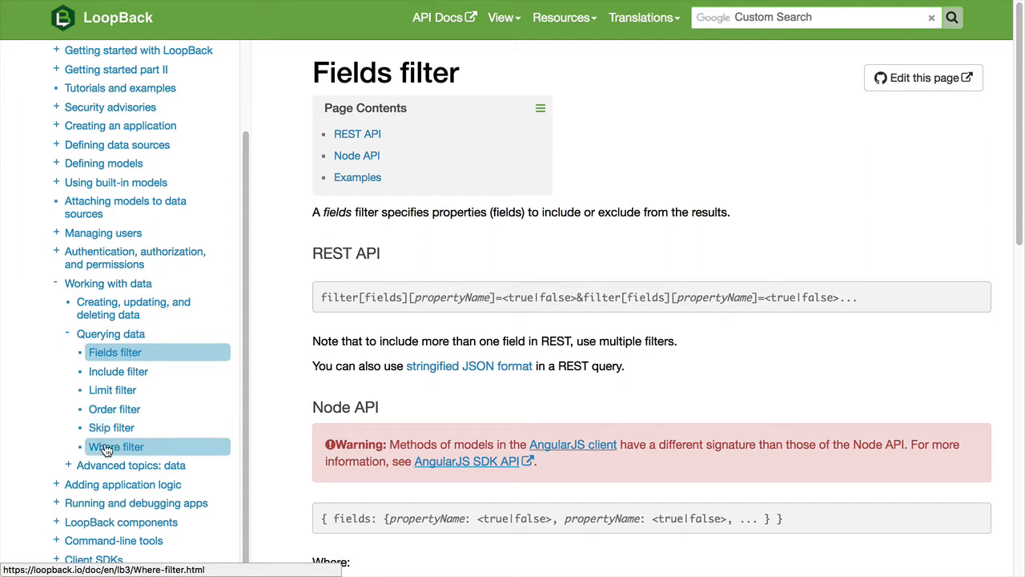
pyautogui.moveTo(596, 425)
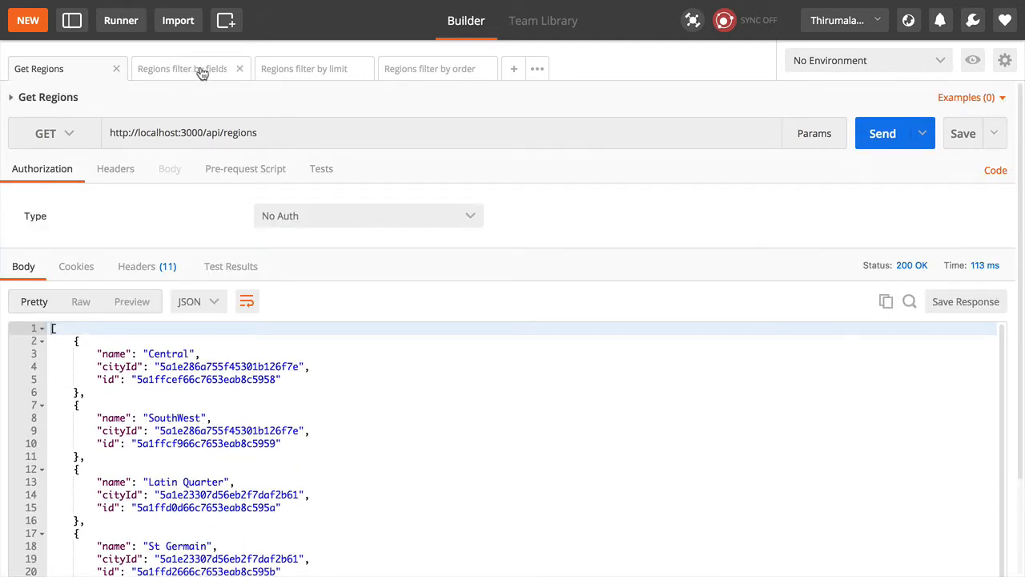
# - Show the 'Regions filter by fields' request with filter[fields][name]=true and its name-only response
pyautogui.click(182, 68)
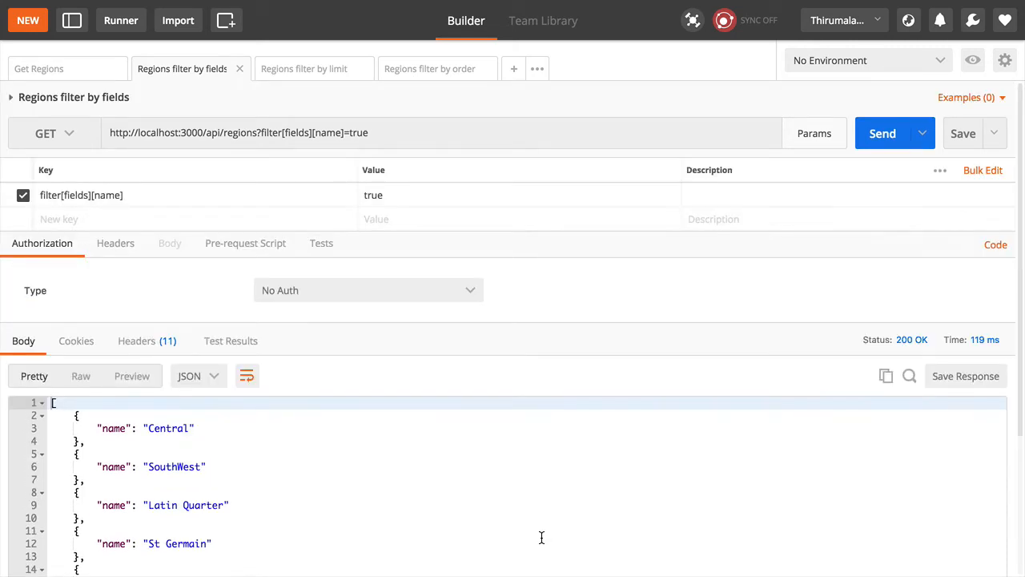
# - Resend the 'Regions filter by limit' request with filter[limit]=2, returning only Central and SouthWest
pyautogui.click(304, 68)
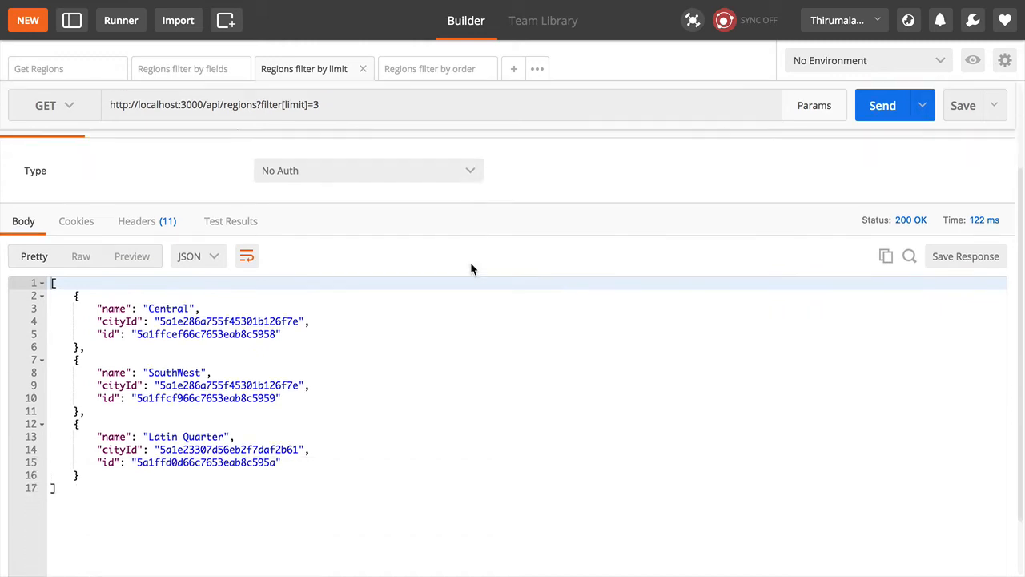
pyautogui.click(813, 105)
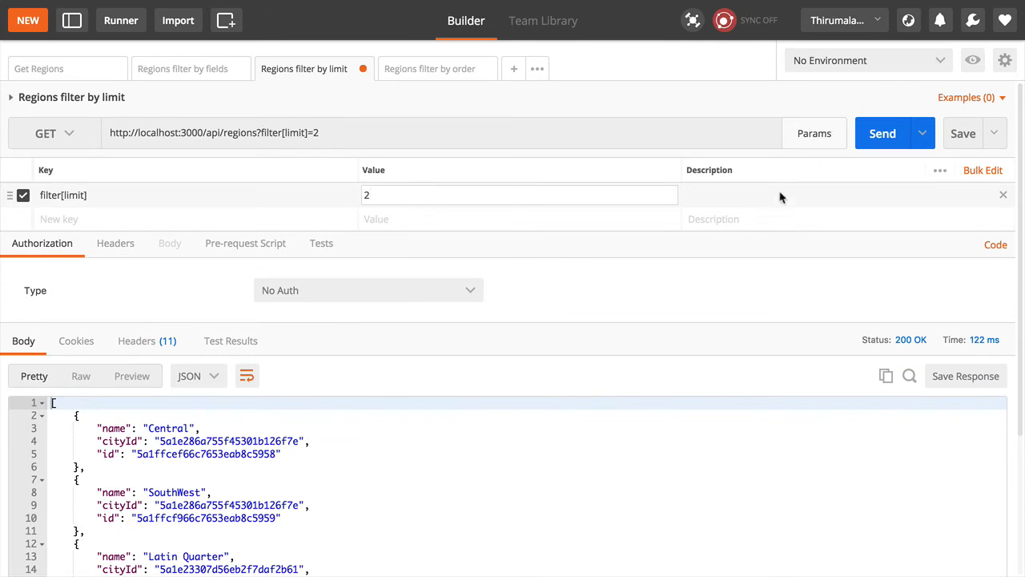
pyautogui.click(882, 133)
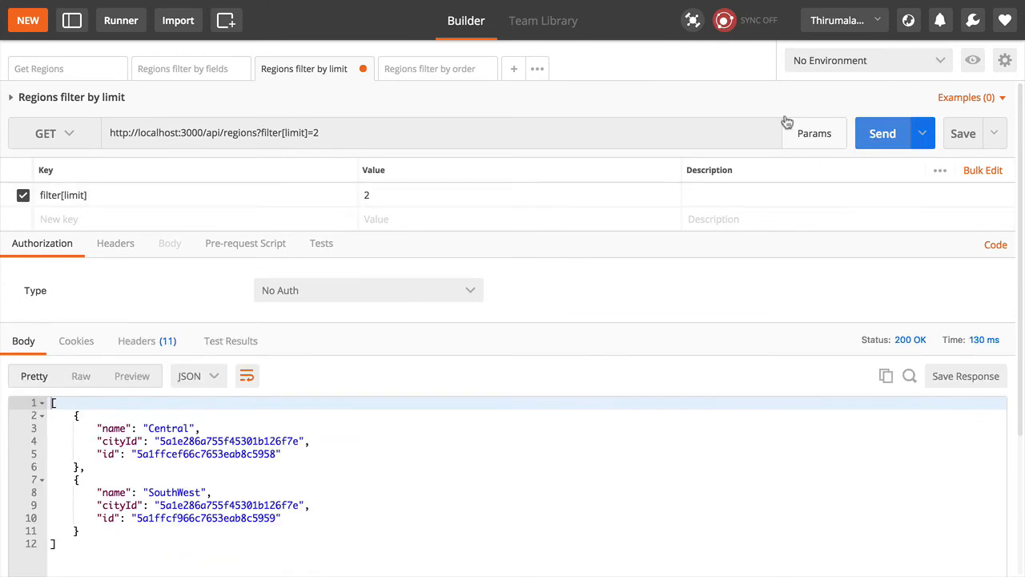
pyautogui.click(430, 68)
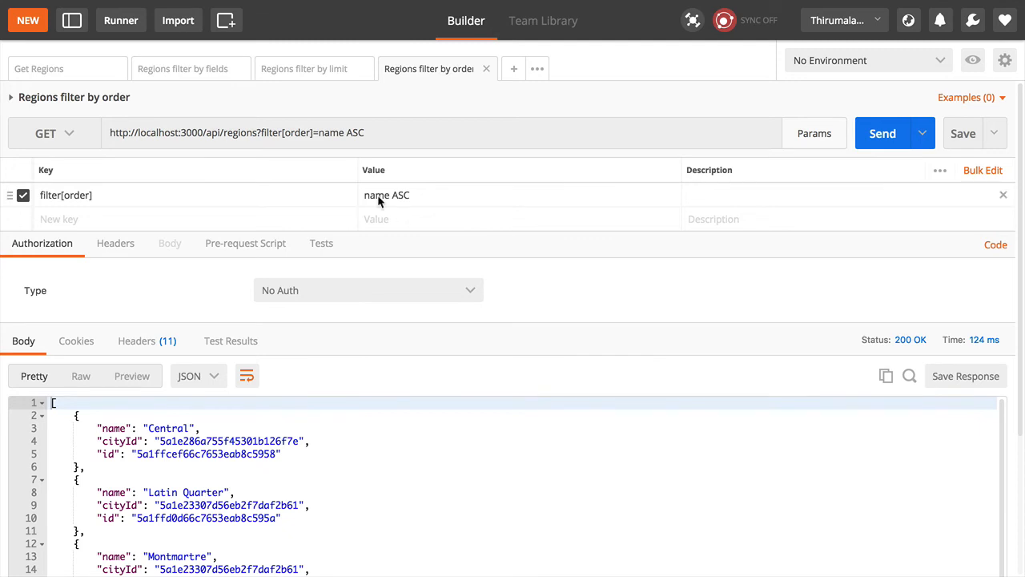
pyautogui.moveTo(397, 195)
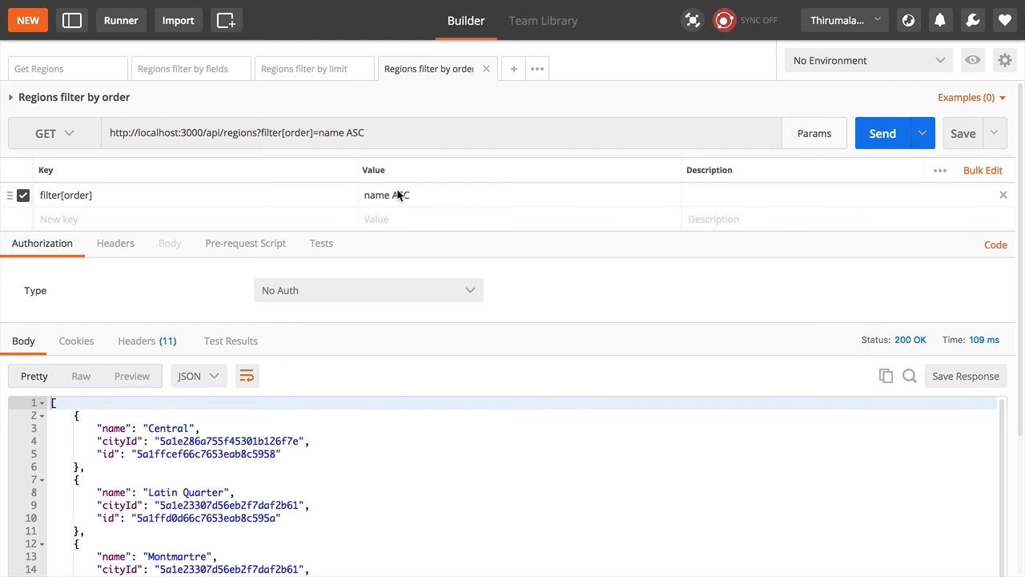
# - Highlight ASC in the filter[order]=name ASC value of the order request
pyautogui.doubleClick(402, 194)
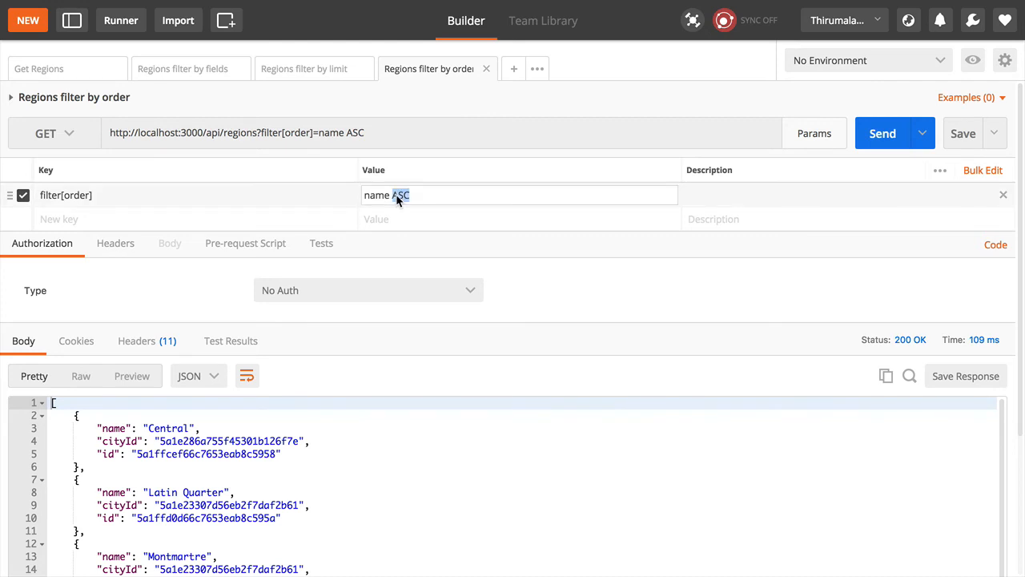